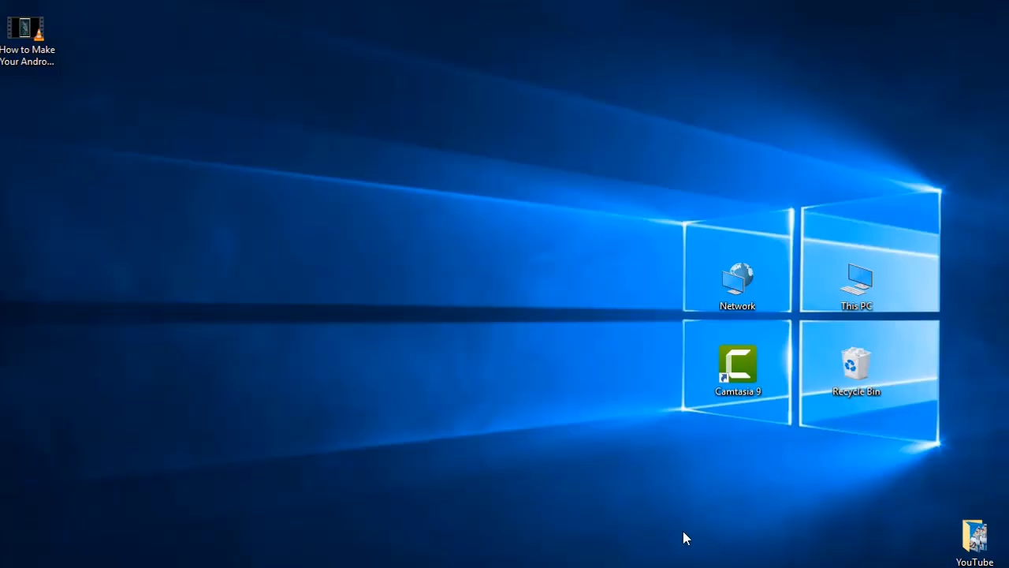
# - Bring up the Android-to-iPhone tutorial video page in YouTube
pyautogui.doubleClick(26, 28)
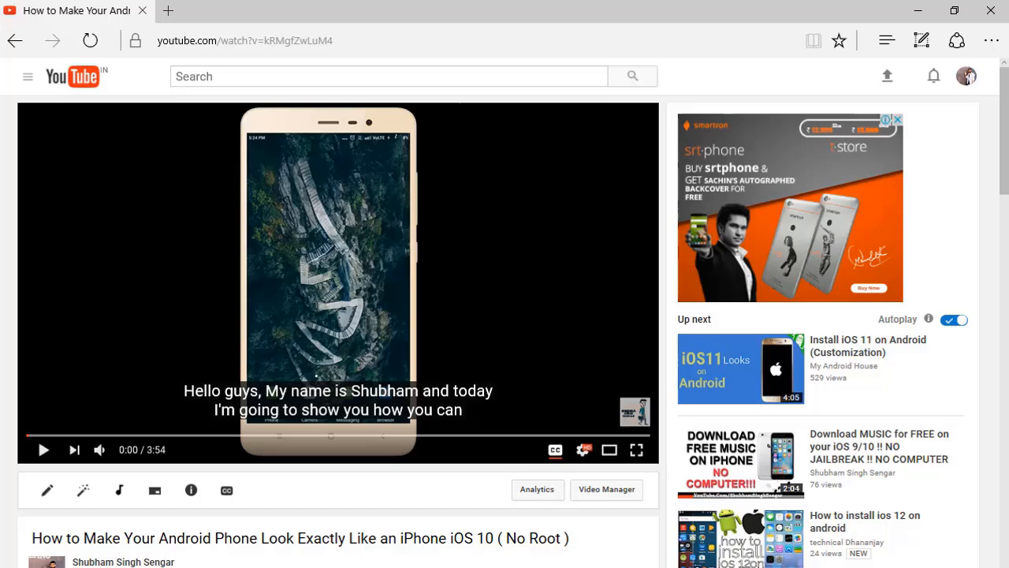
pyautogui.moveTo(297, 352)
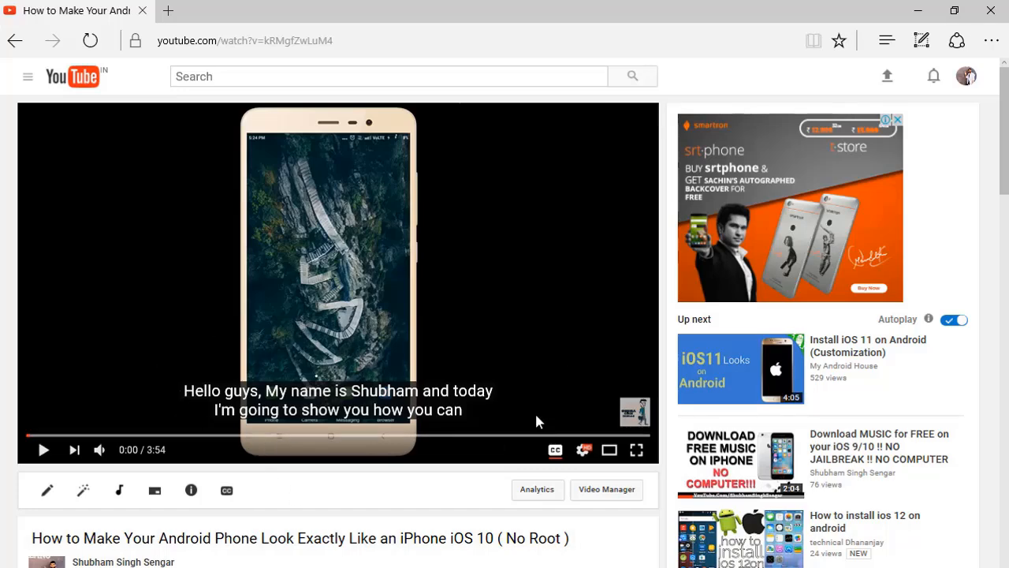
pyautogui.moveTo(555, 450)
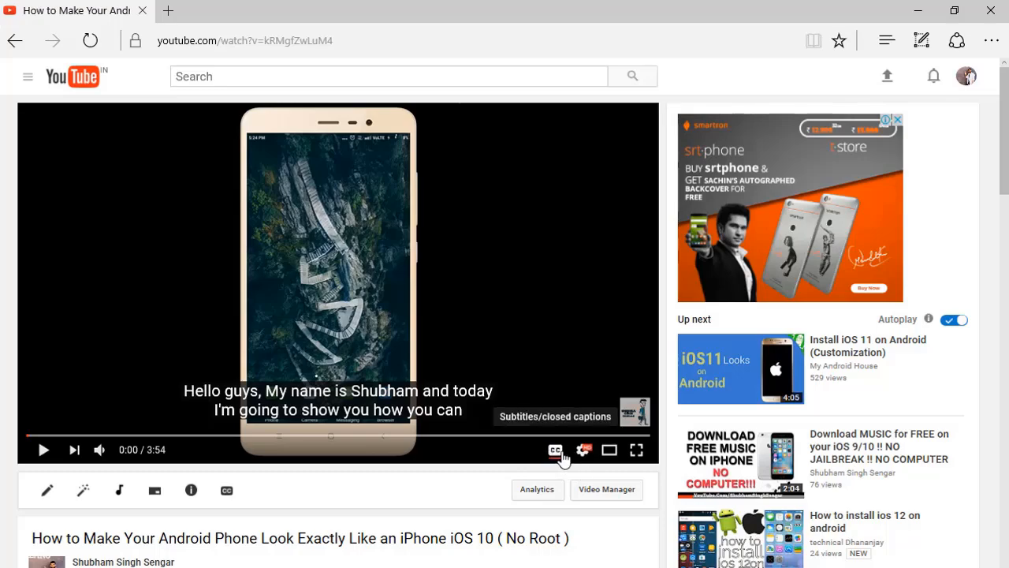
pyautogui.moveTo(526, 353)
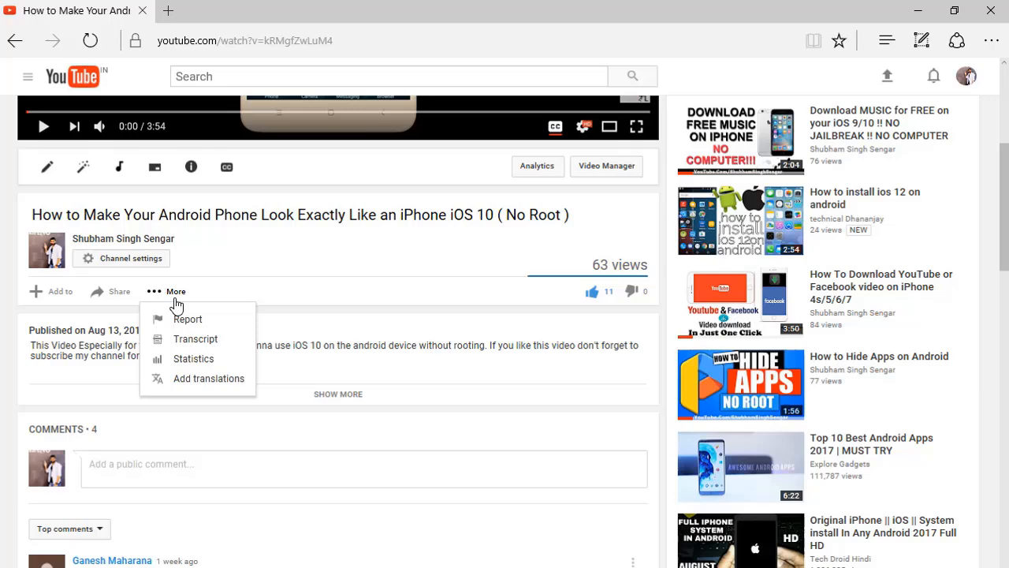
pyautogui.moveTo(195, 338)
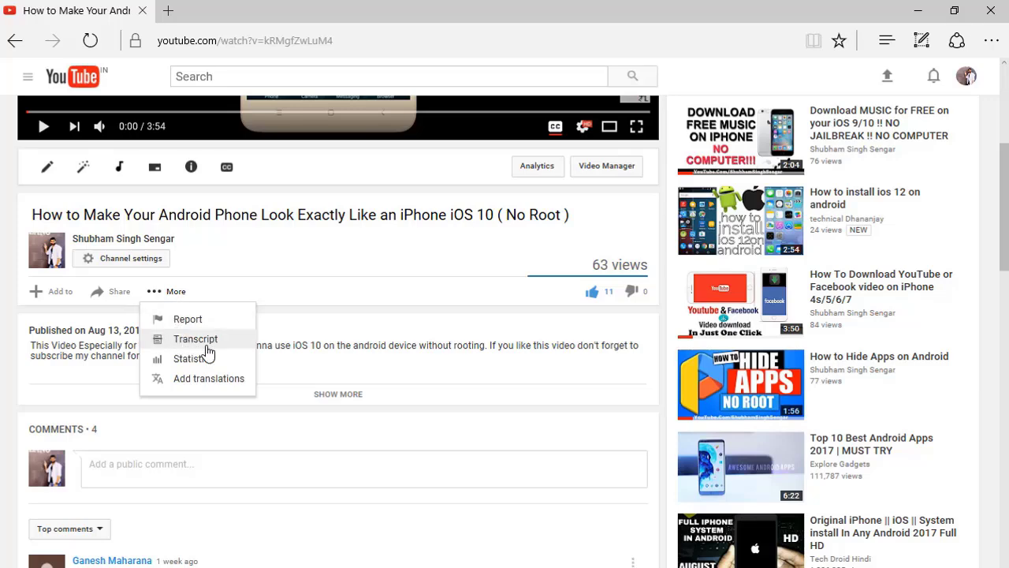
# - Show the video's timestamped English transcript and browse its lines
pyautogui.click(195, 338)
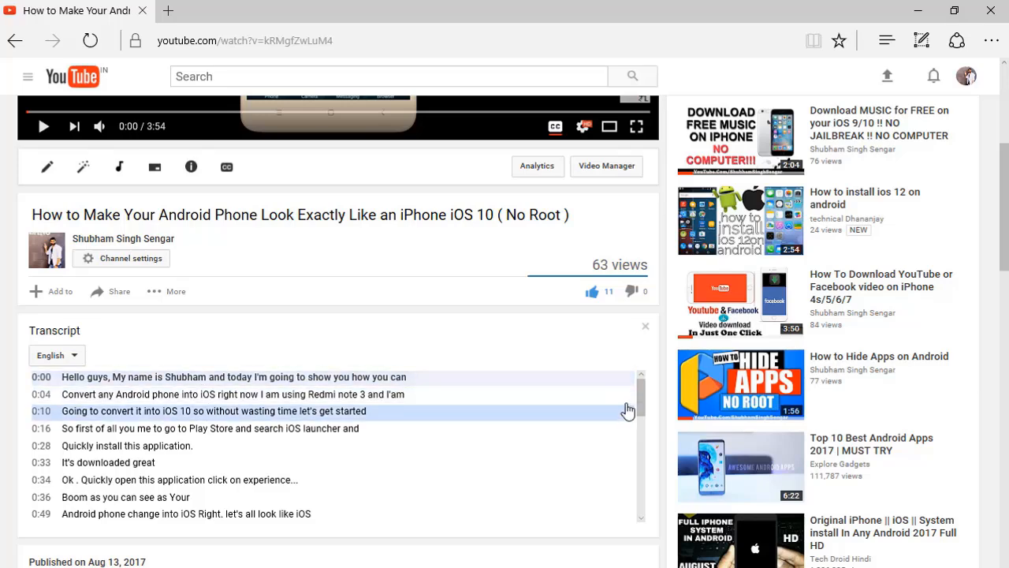
pyautogui.scroll(-3)
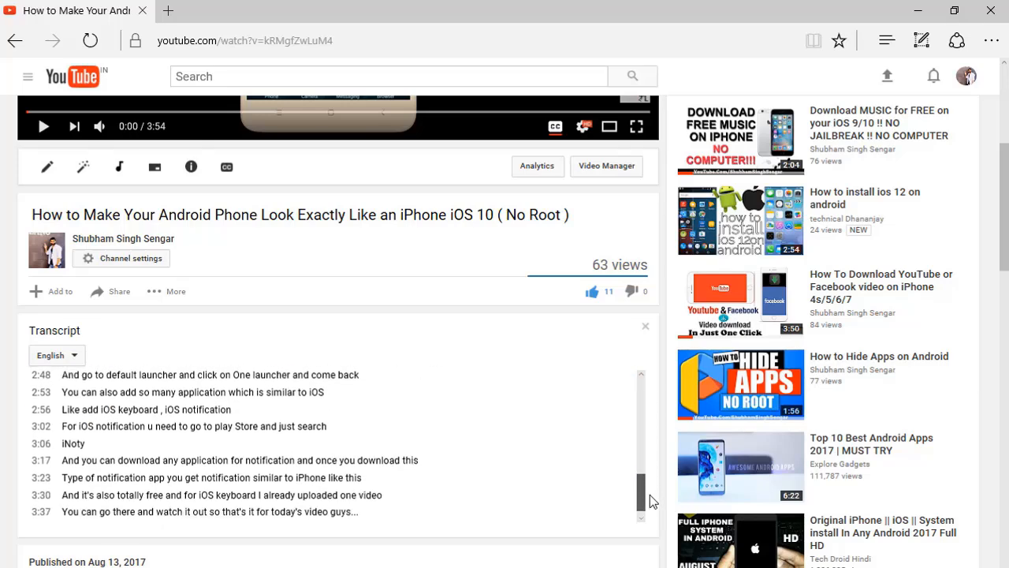
pyautogui.scroll(3)
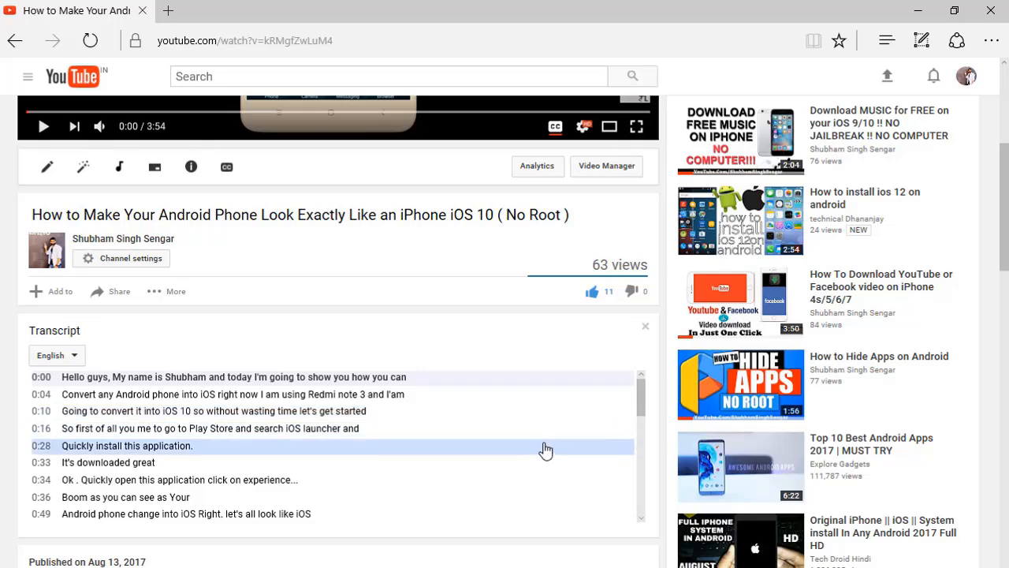
pyautogui.click(326, 10)
pyautogui.write('downsub.com')
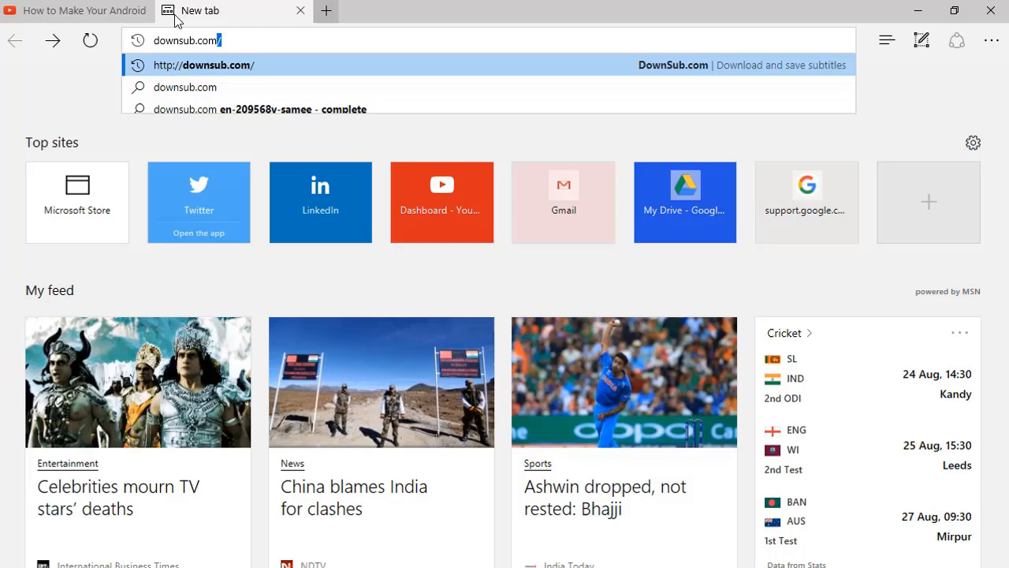
# - Paste the YouTube video's link into DownSub and request its subtitles
pyautogui.click(202, 65)
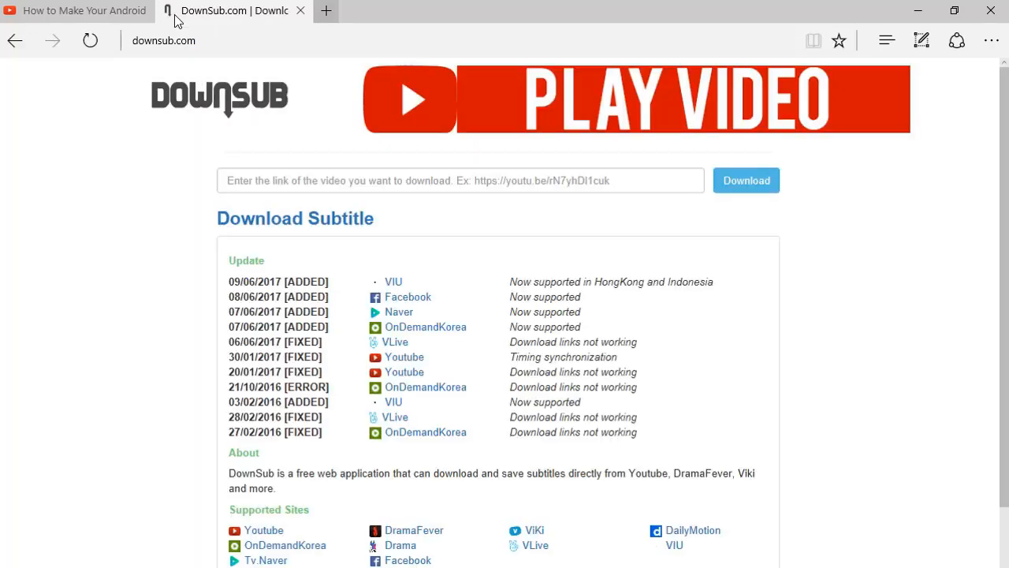
pyautogui.click(75, 10)
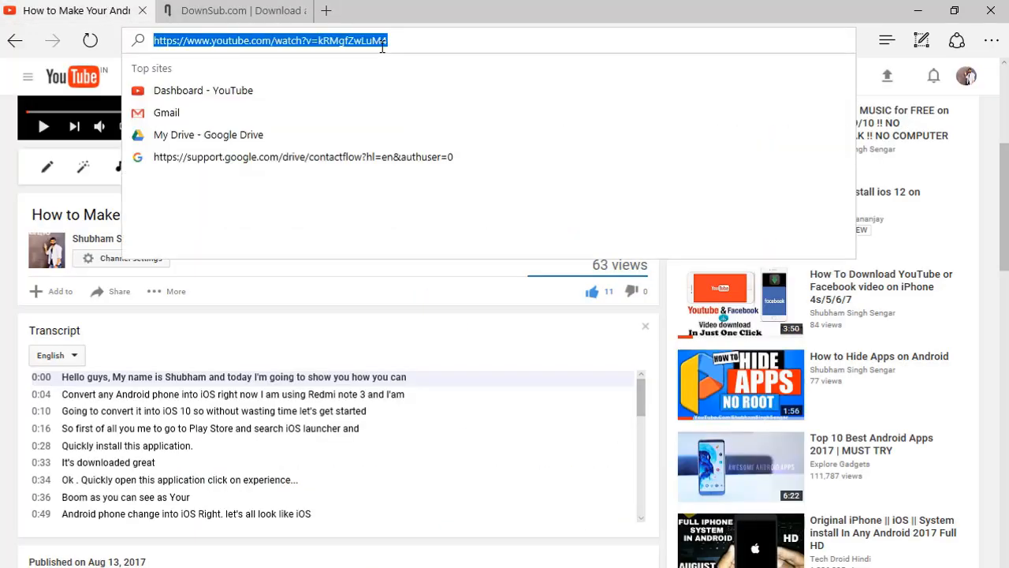
pyautogui.click(232, 11)
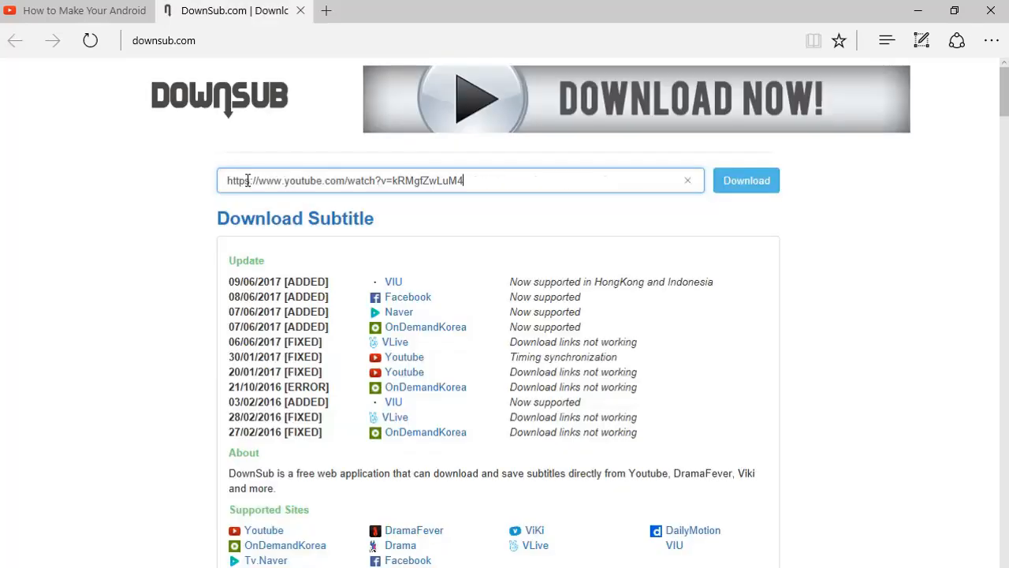
pyautogui.click(746, 181)
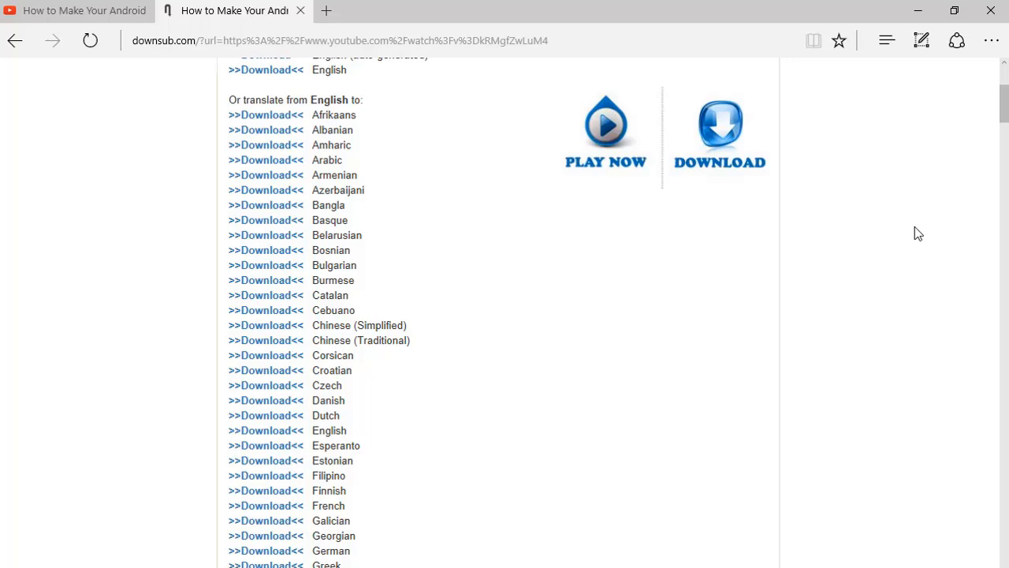
# - Download the English subtitle file from the DownSub results list
pyautogui.scroll(-3)
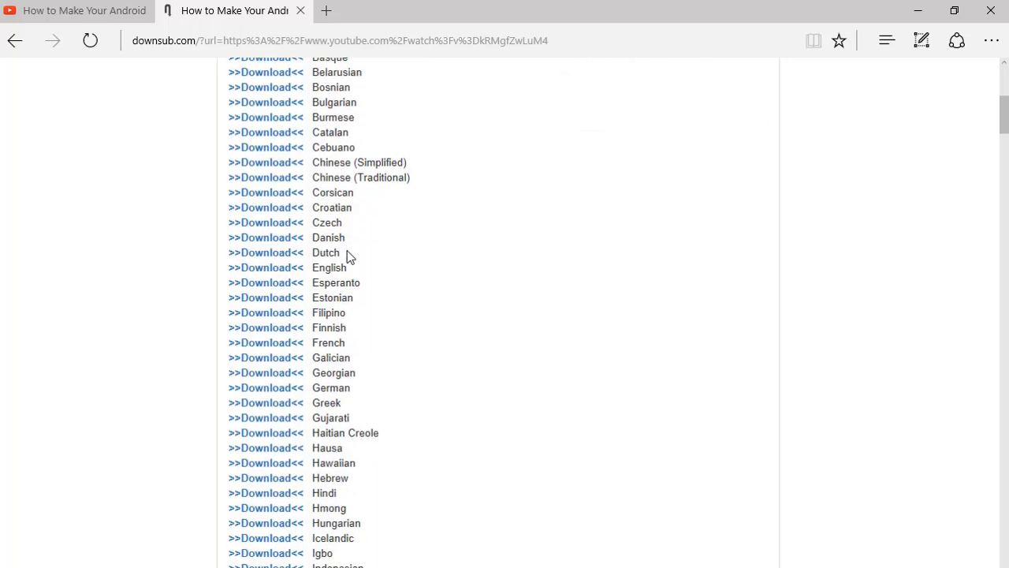
pyautogui.click(264, 268)
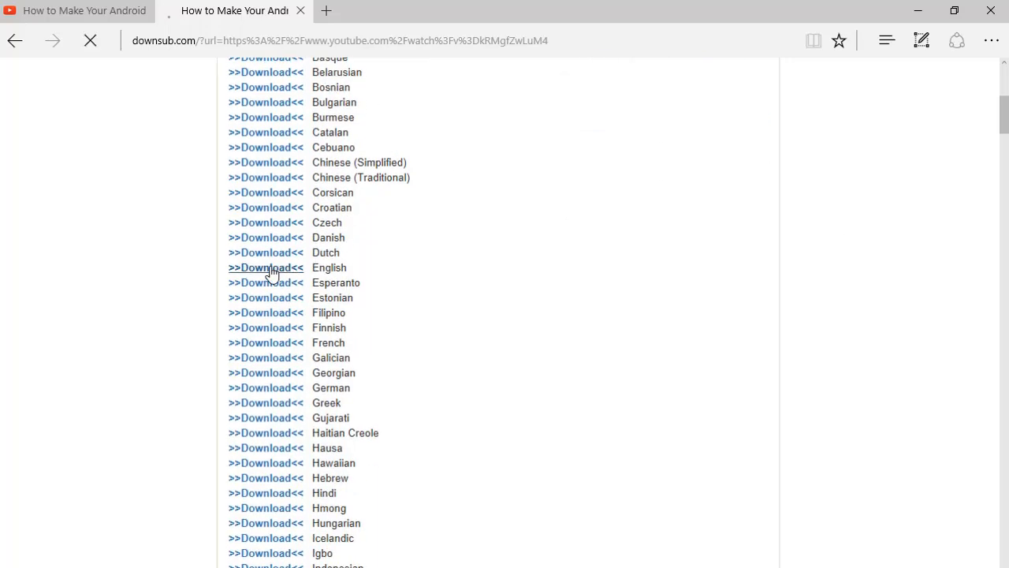
pyautogui.click(264, 266)
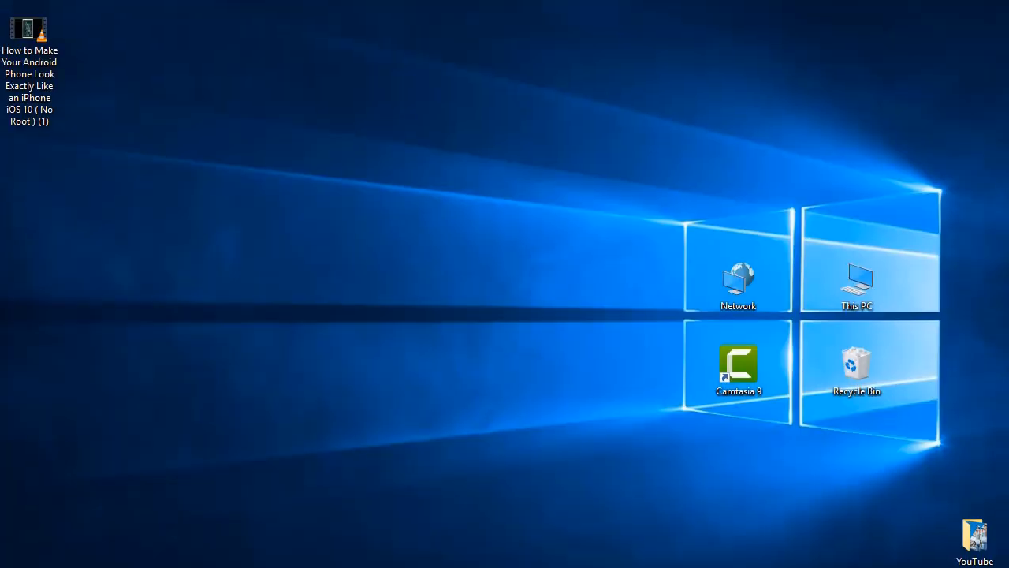
pyautogui.moveTo(293, 278)
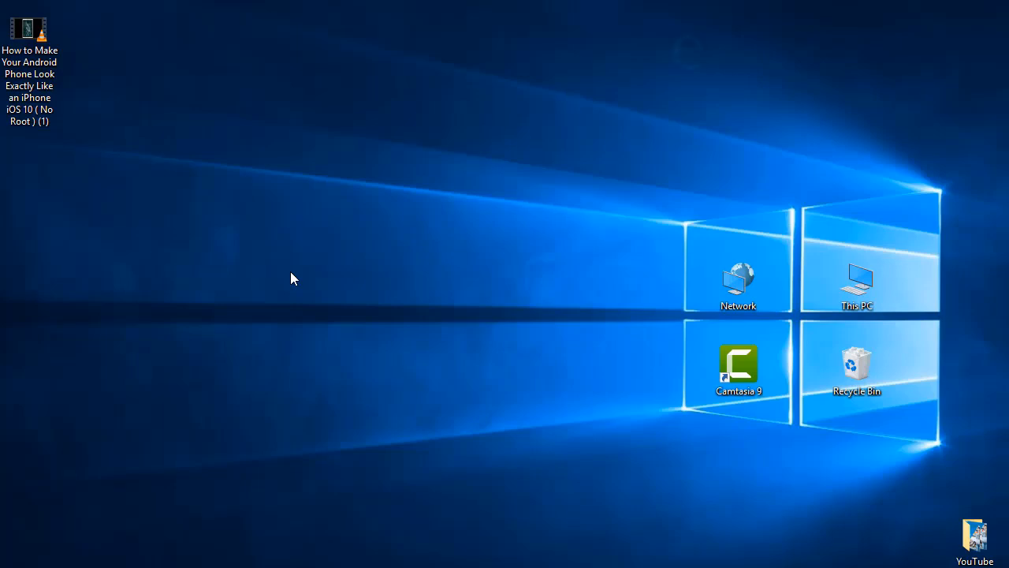
pyautogui.moveTo(146, 126)
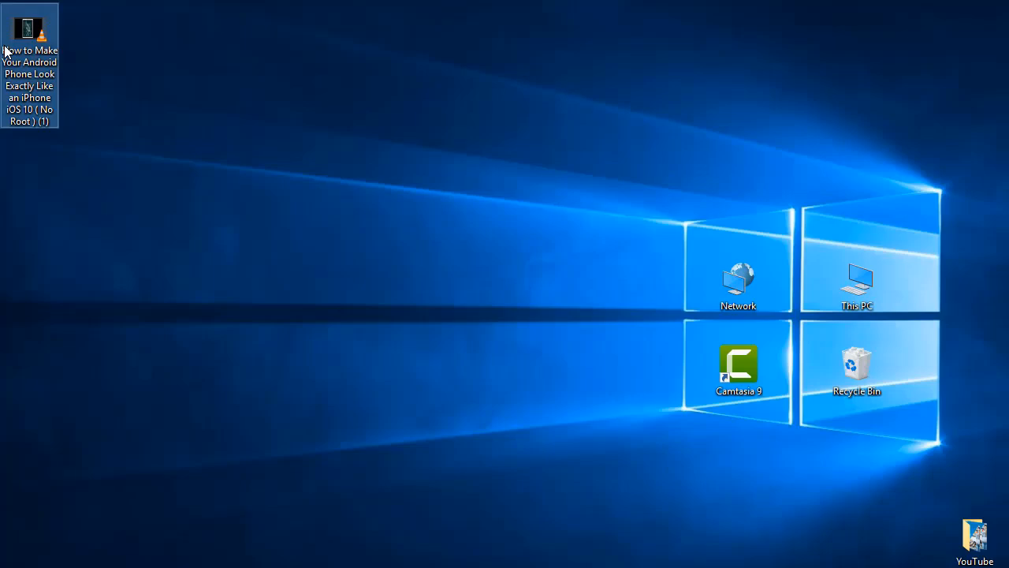
# - Open the downloaded Android-to-iPhone video from the desktop in VLC
pyautogui.doubleClick(29, 26)
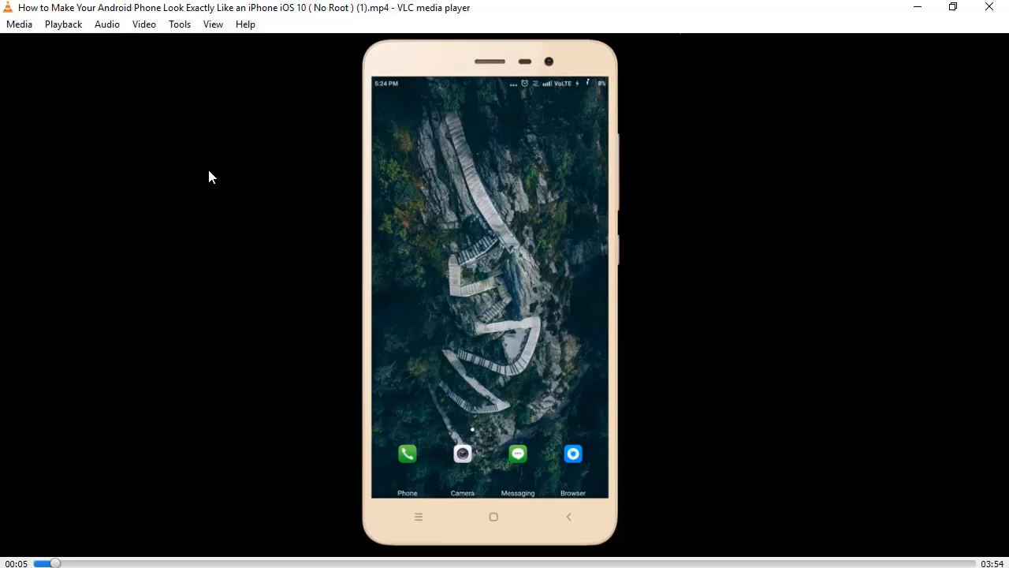
# - Open VLC's Add Subtitle File picker on the Downloads folder
pyautogui.click(144, 24)
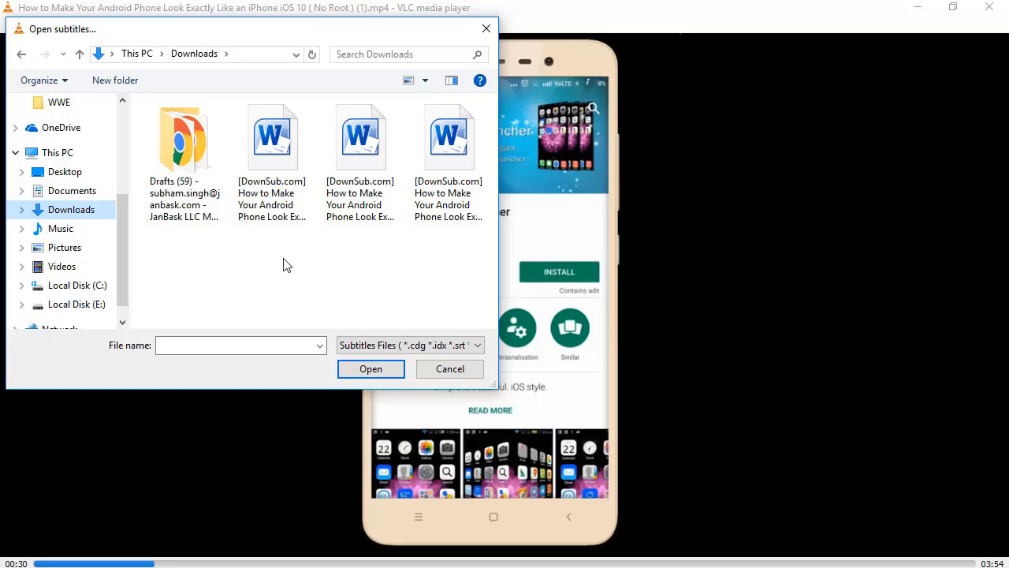
# - Load the first [DownSub.com] subtitle file so English captions show
pyautogui.click(272, 158)
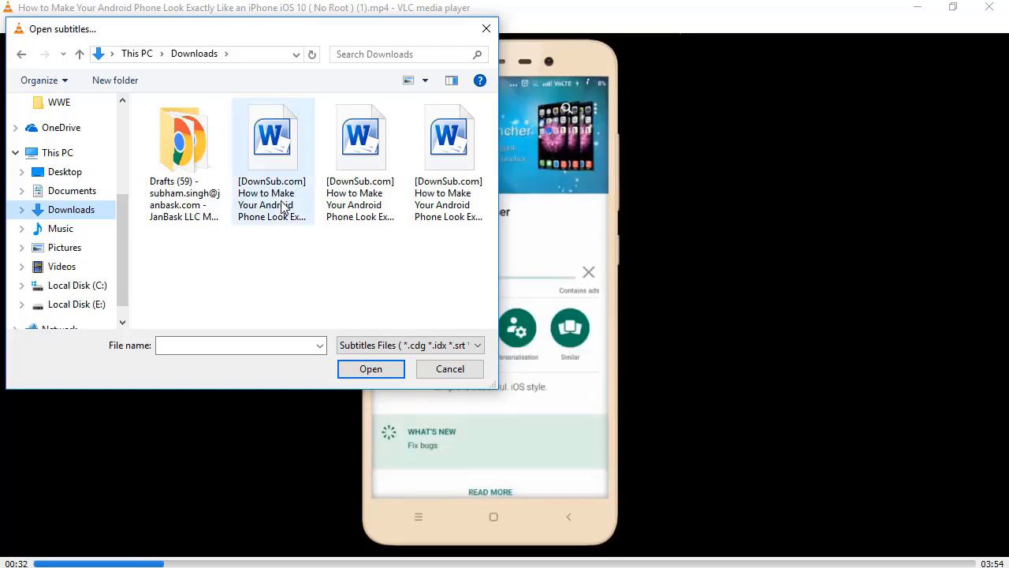
pyautogui.click(450, 368)
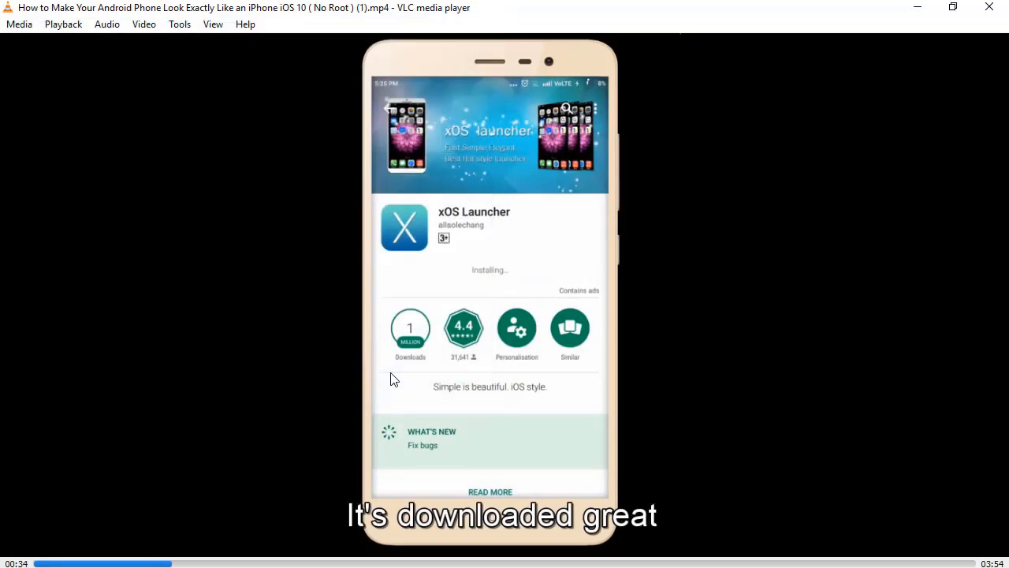